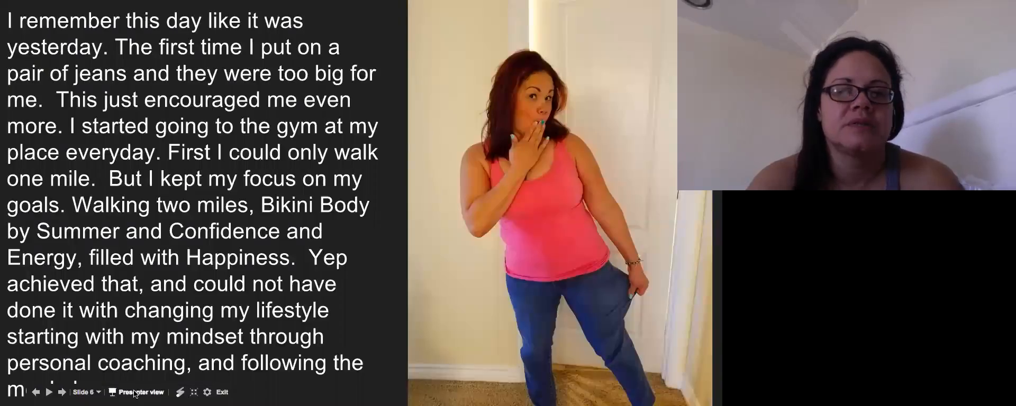
Exit full-screen so the slide 6 jeans story plays in the browser window
click(223, 392)
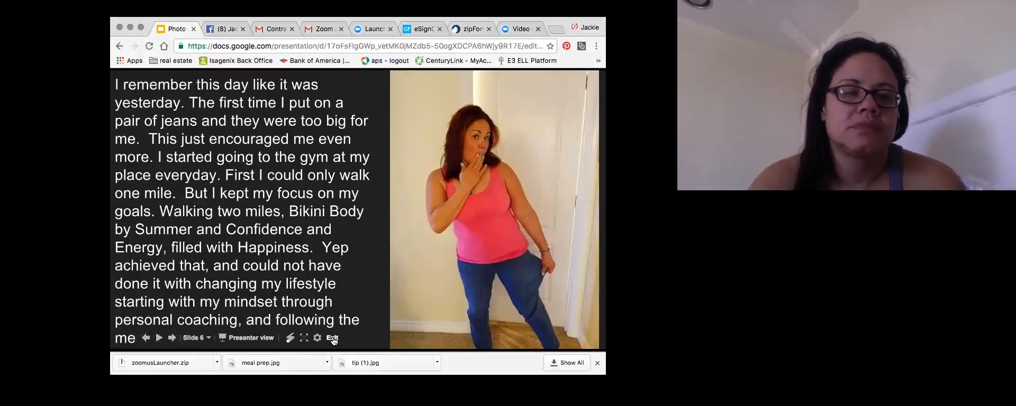
Exit the slideshow and review slides 4, 2, 3, then return to slide 4
click(332, 338)
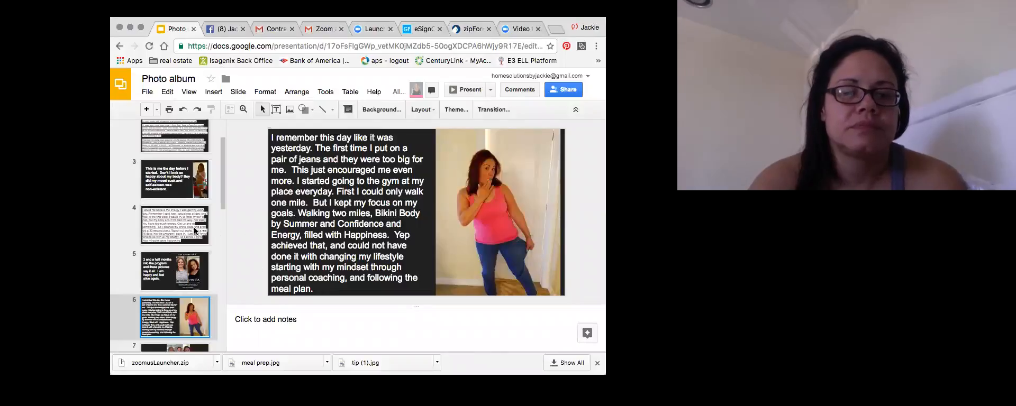
click(175, 225)
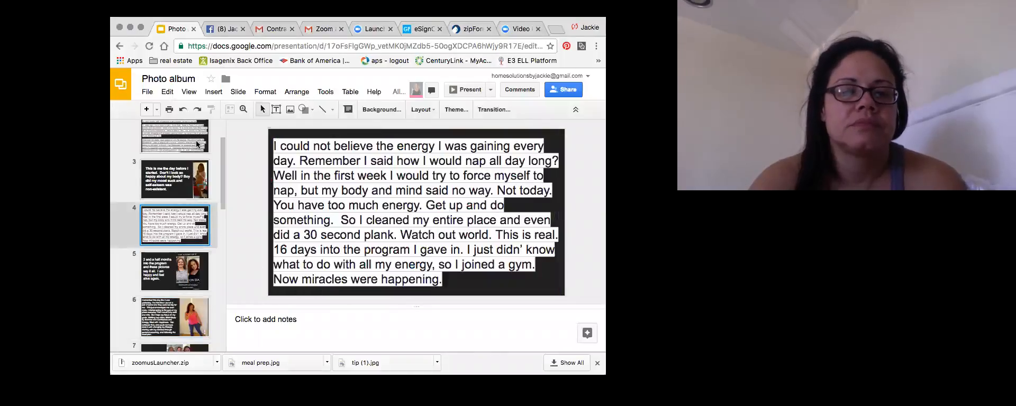
click(176, 152)
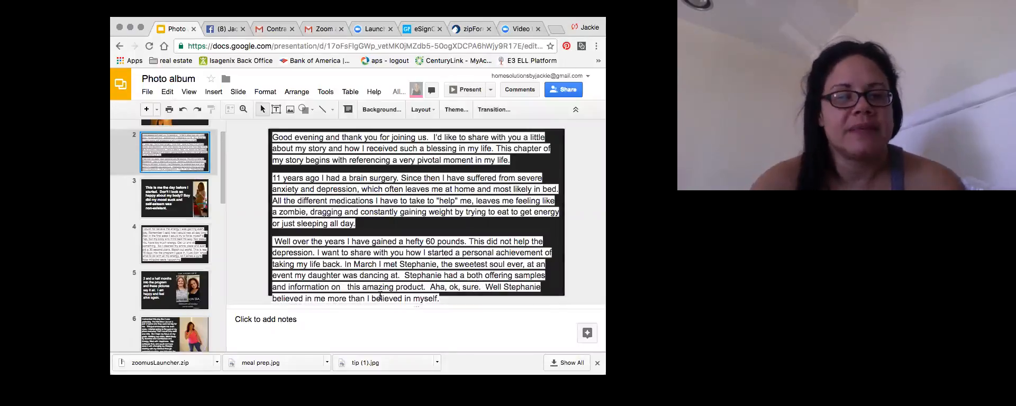
click(175, 198)
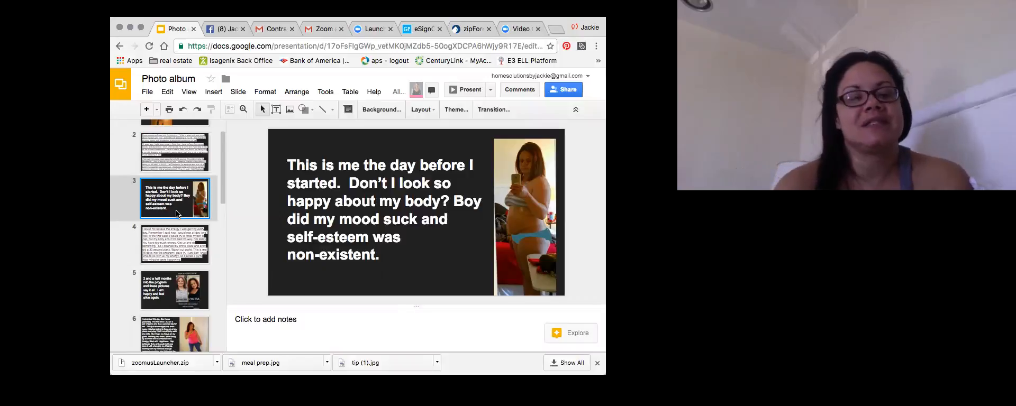
click(175, 245)
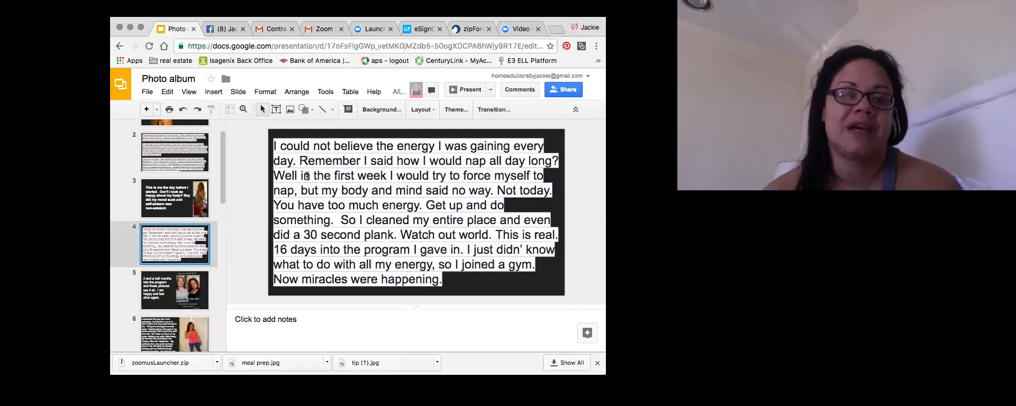
Open slide 5 with the before-and-after photos
click(176, 290)
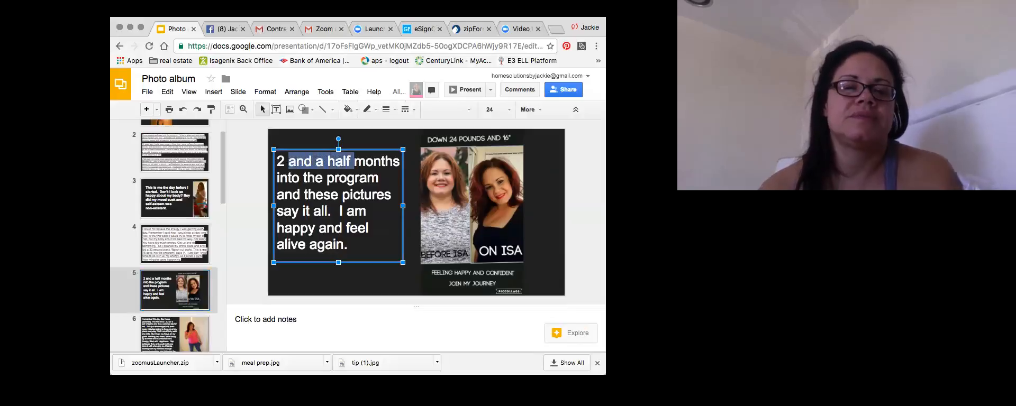
Replace '2 and a half' with 'a few' in slide 5's caption
text(In months into the)
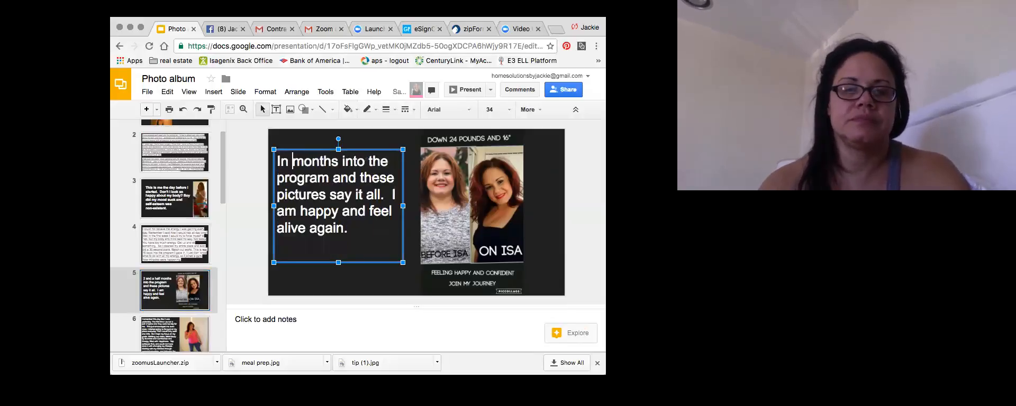
text(a few)
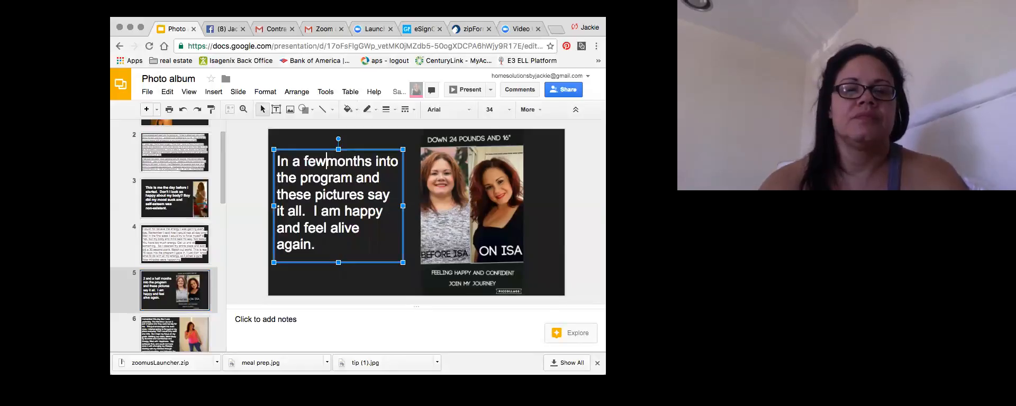
text(" ")
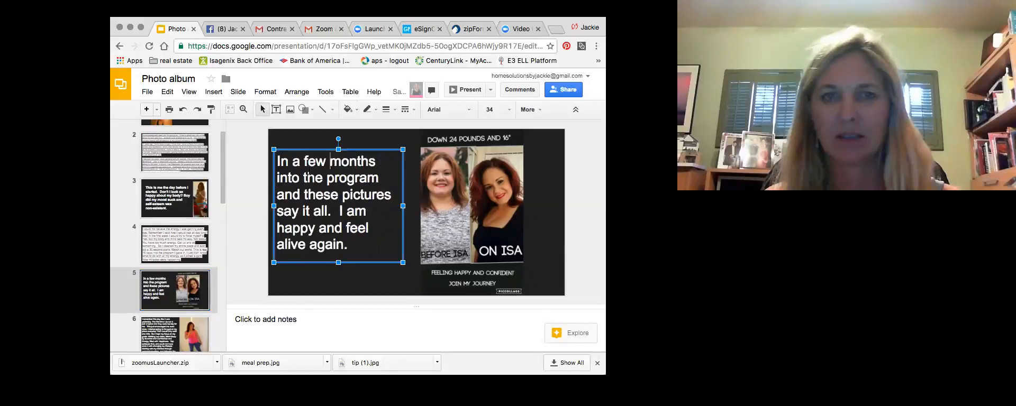
click(293, 160)
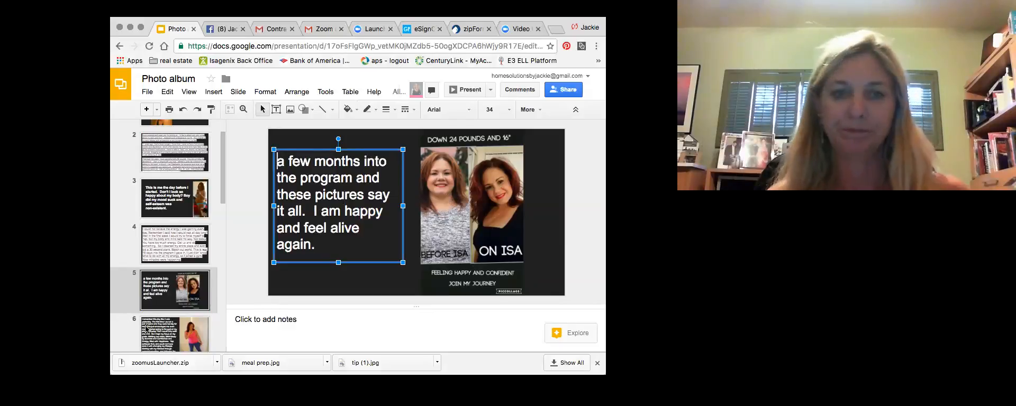
View slide 6 about the jeans, then slide 7's progress collage
click(176, 316)
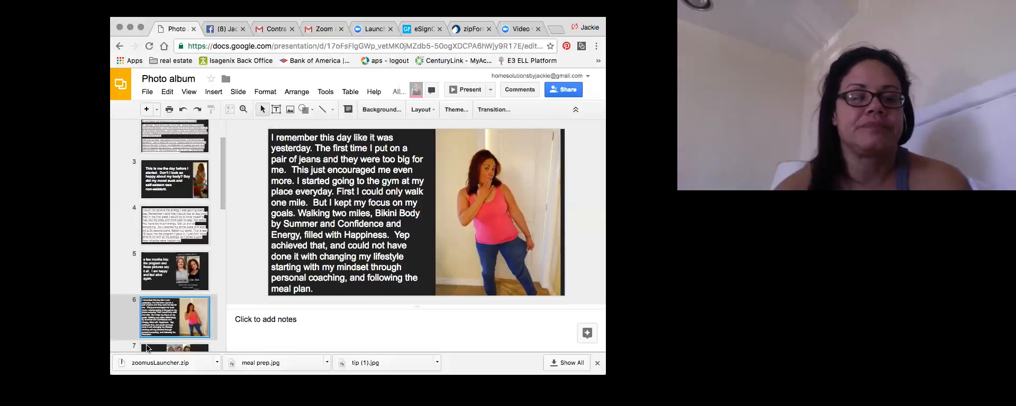
click(175, 317)
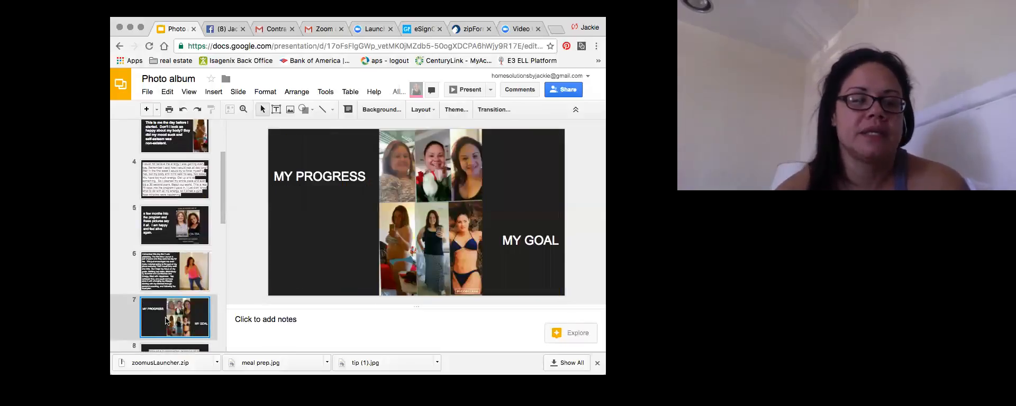
click(175, 316)
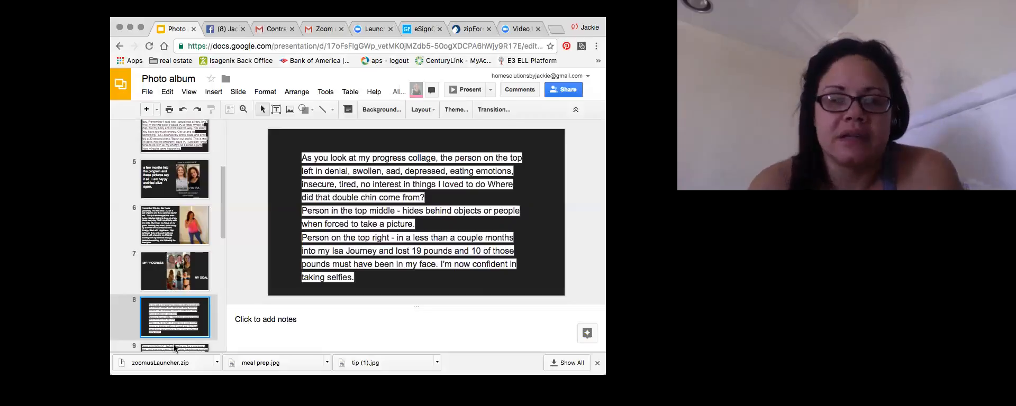
Edit slide 8's caption, selecting the word 'depressed' for deletion
click(413, 188)
text(.)
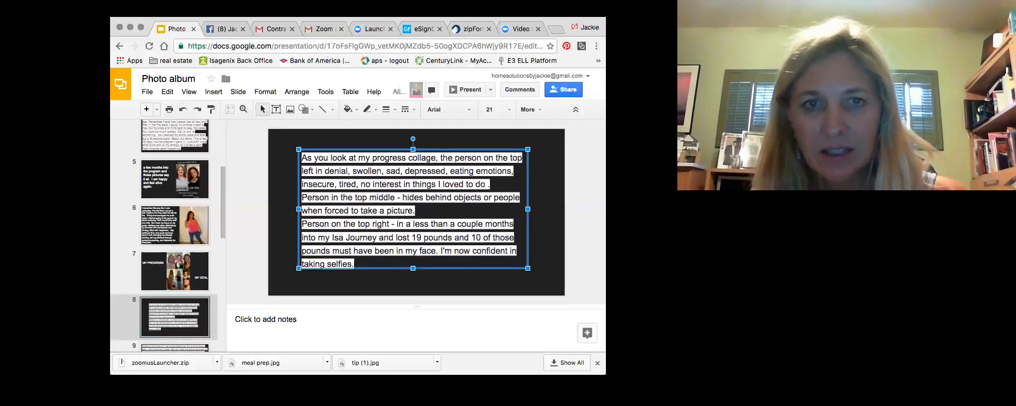
double_click(418, 170)
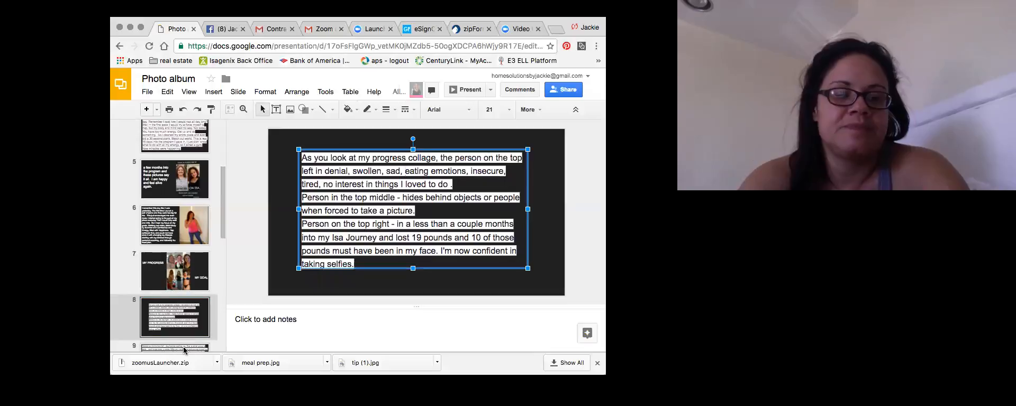
Open slide 9 and select 'depressed' in its caption to remove it
click(175, 316)
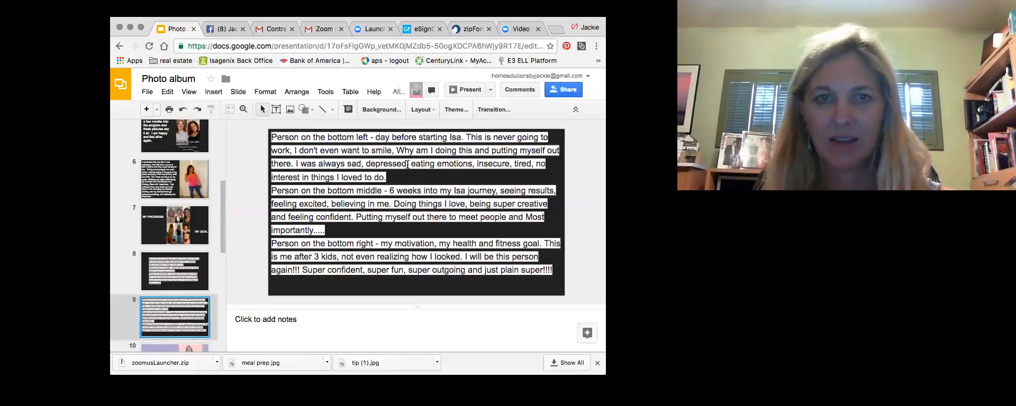
double_click(385, 164)
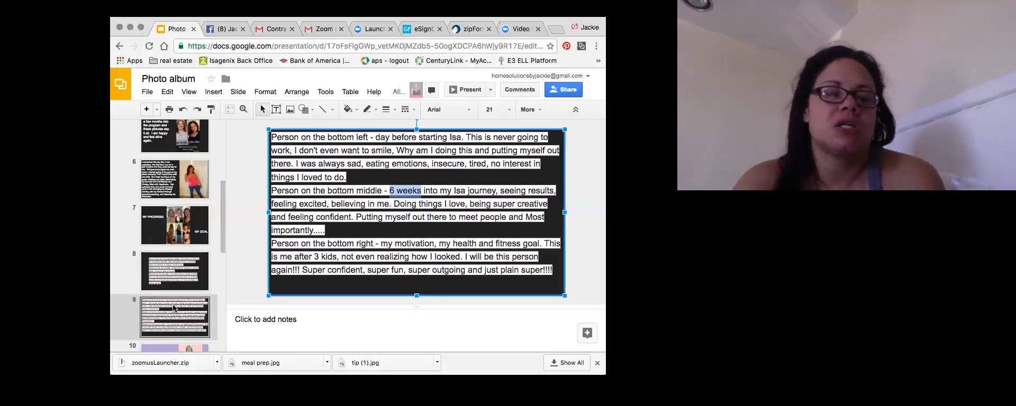
scroll(down, 3)
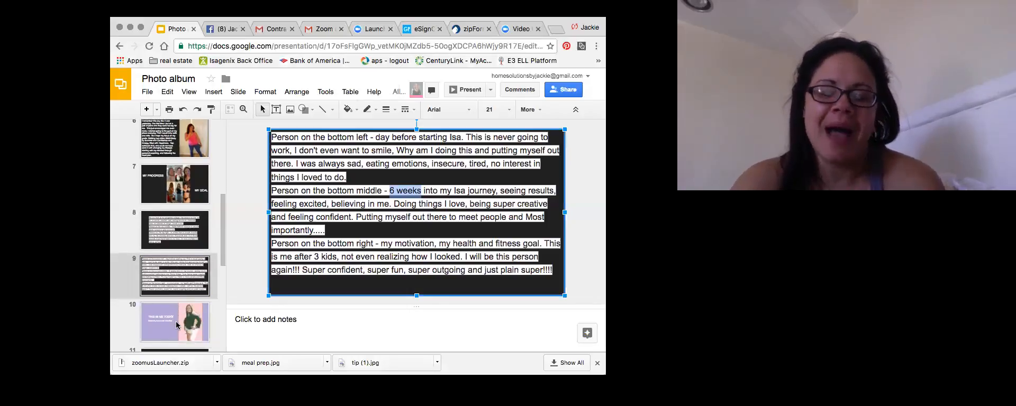
View slide 10, THIS IS ME TODAY, then slide 11 about releasing pounds
click(175, 318)
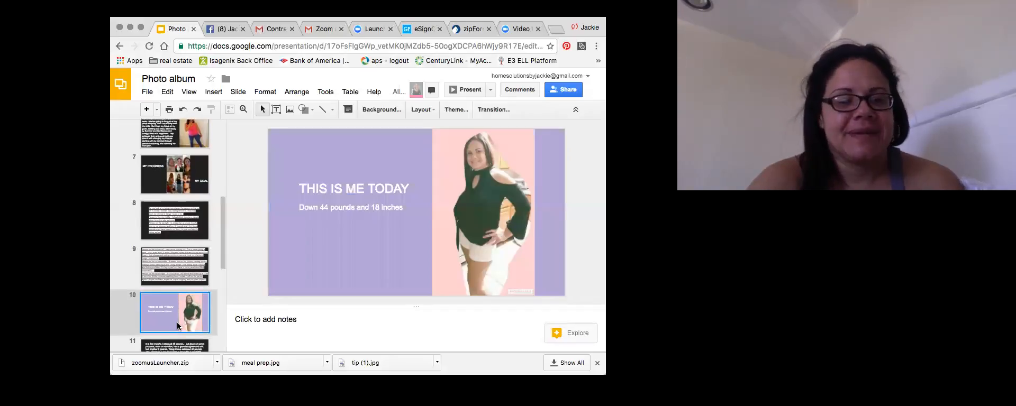
scroll(down, 3)
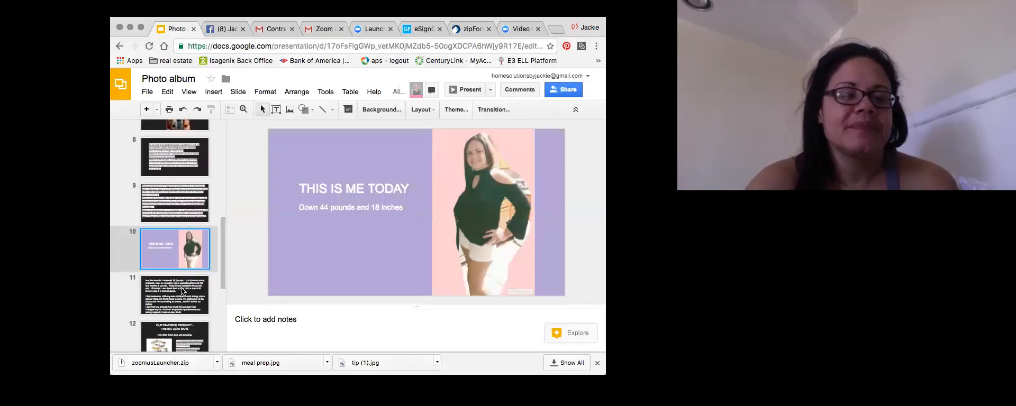
click(174, 295)
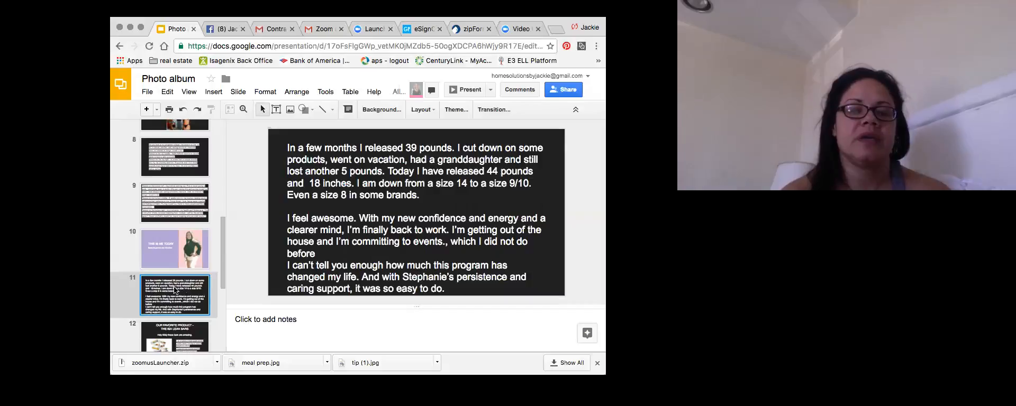
Open slide 12 featuring the Isa Lean Bars
click(174, 317)
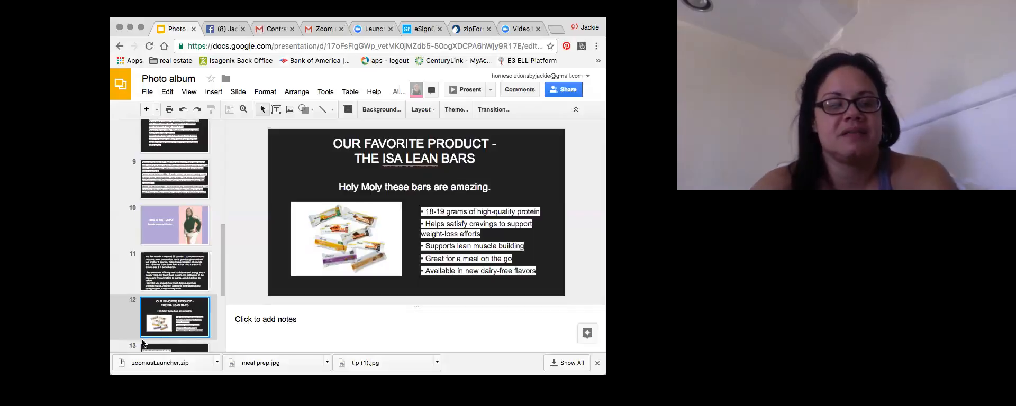
View slide 13 on Isa Bars nutrition, then slide 14's car photo
click(175, 317)
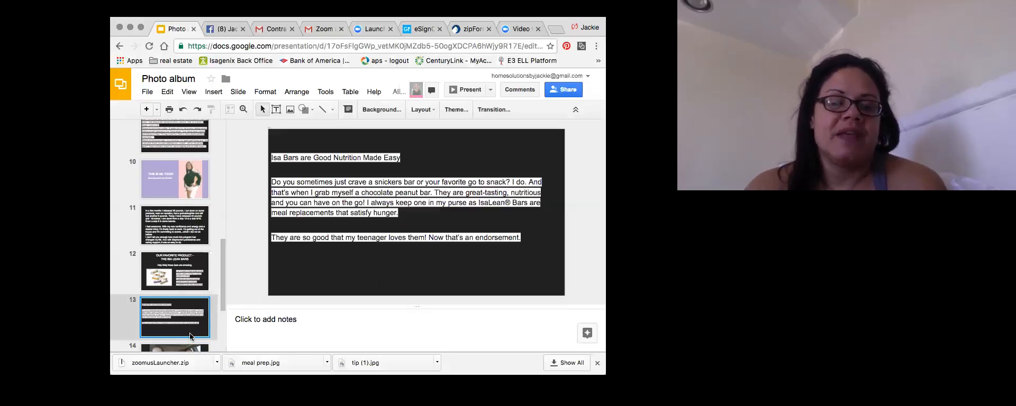
click(175, 317)
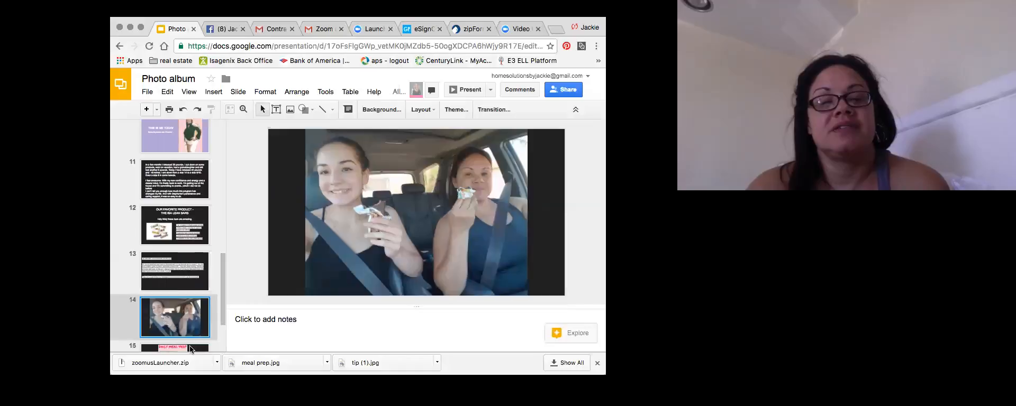
View slide 15's meal prep image, then open slide 16 with the non-Isa success tips
click(175, 317)
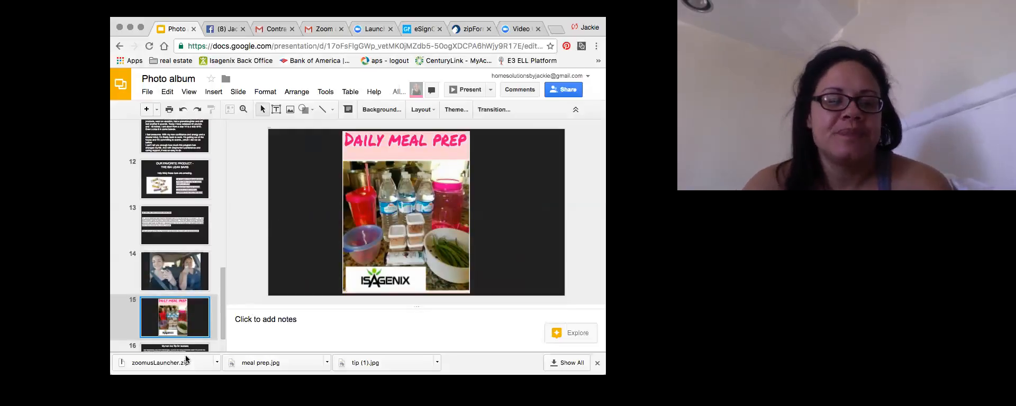
click(175, 328)
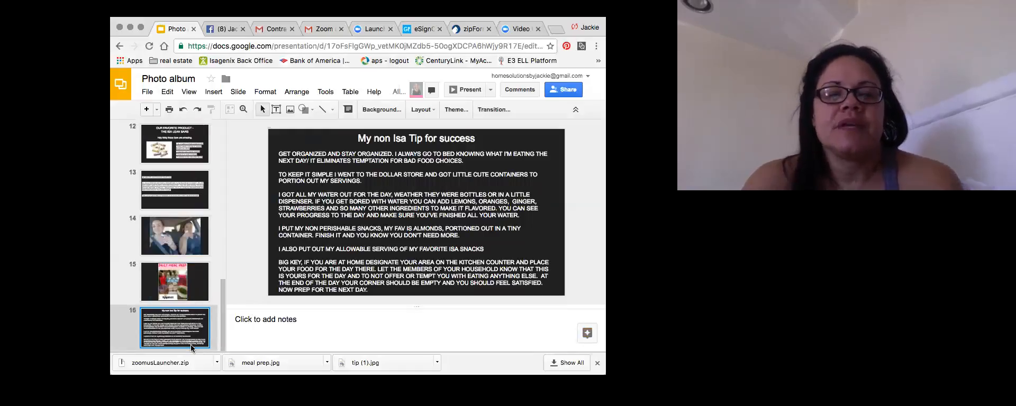